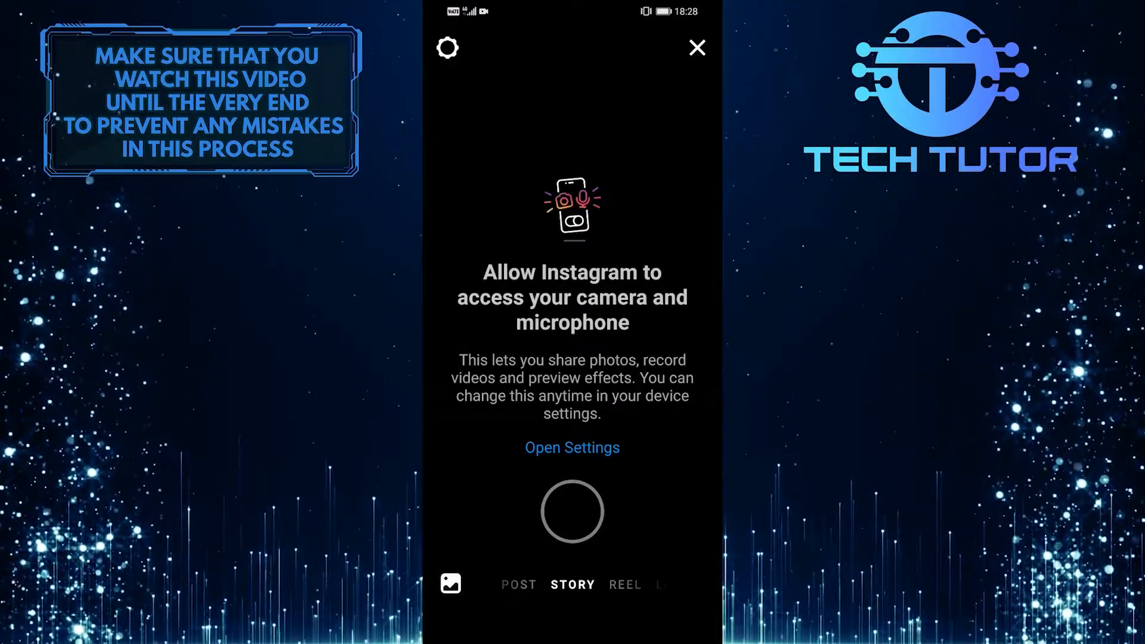
Leave Instagram's camera and microphone prompt for the home screen and launch Settings
click(694, 46)
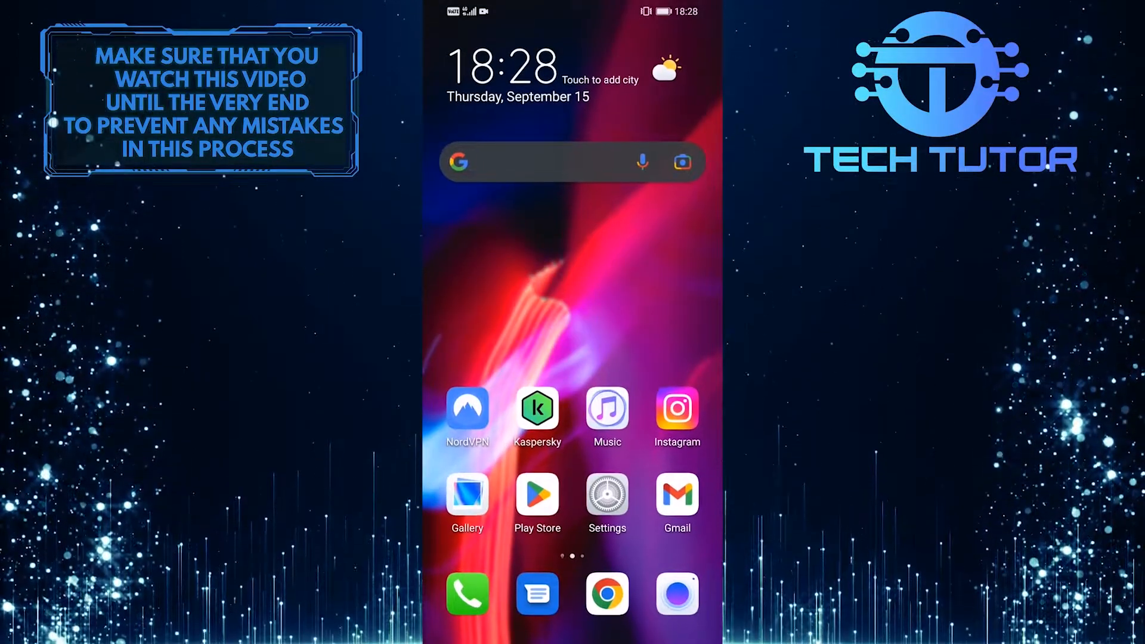
click(606, 493)
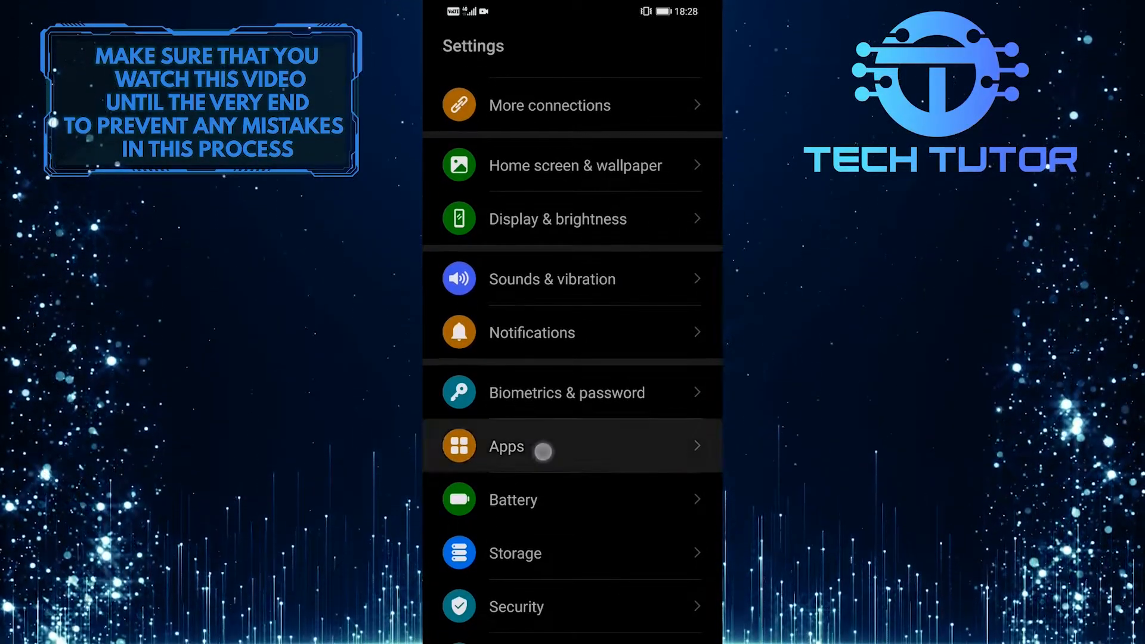
Go into Apps and scroll the installed-apps list down to Instagram
click(572, 445)
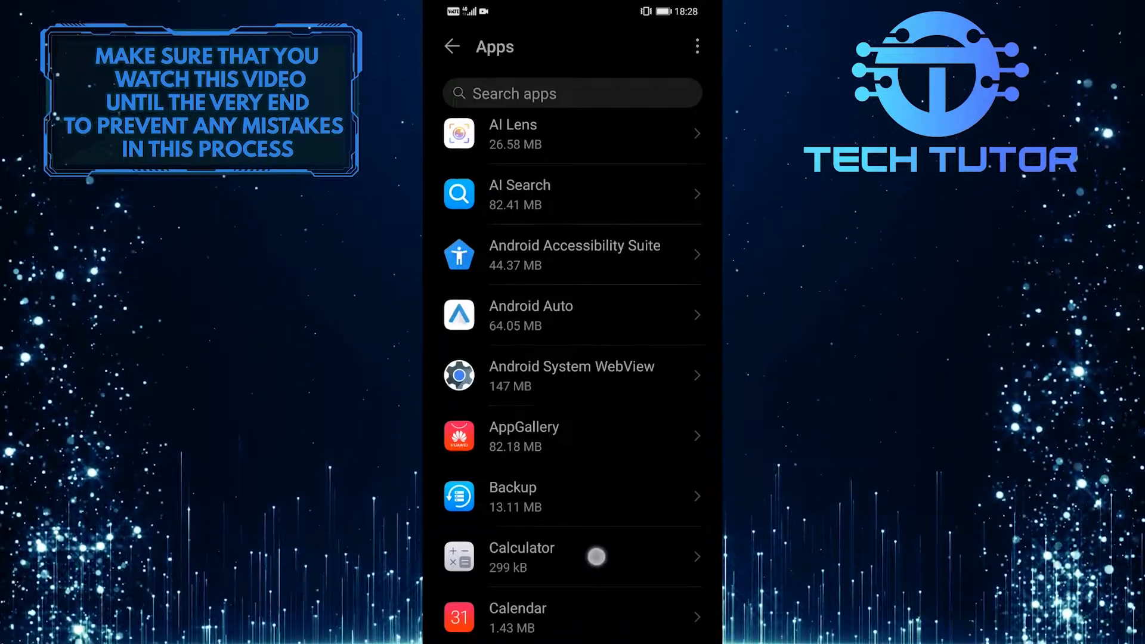
scroll(down, 3)
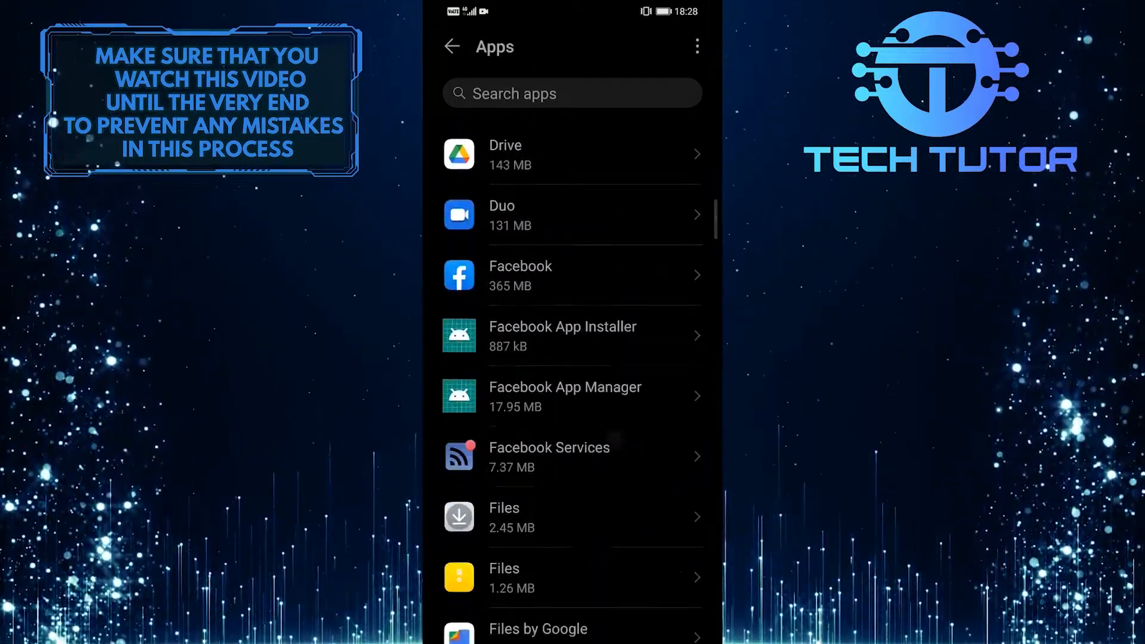
scroll(down, 3)
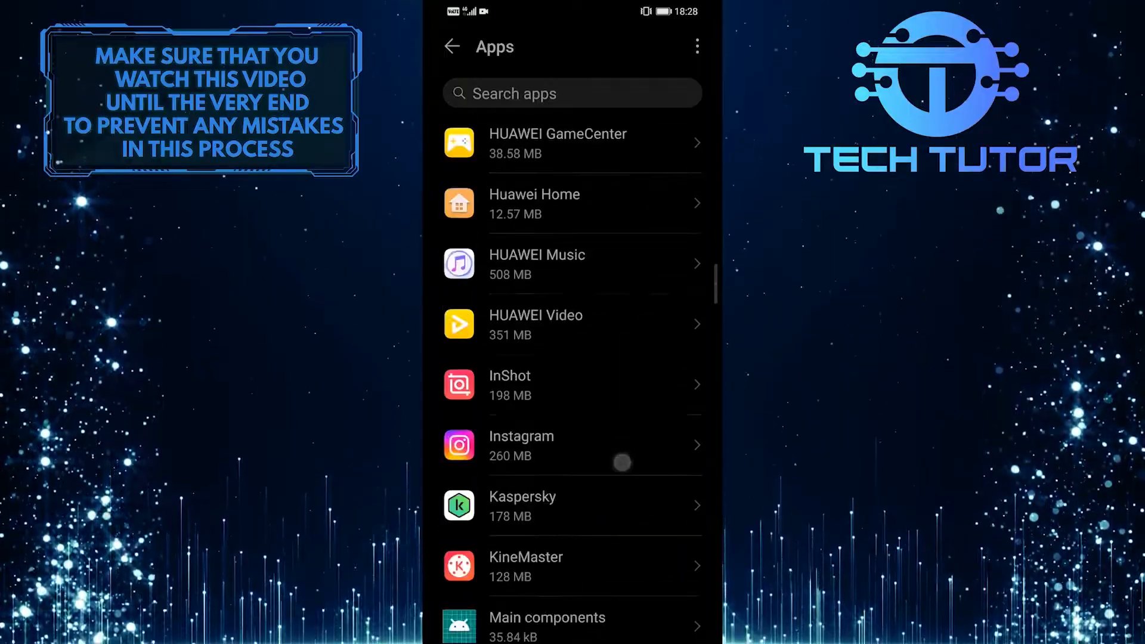
scroll(down, 3)
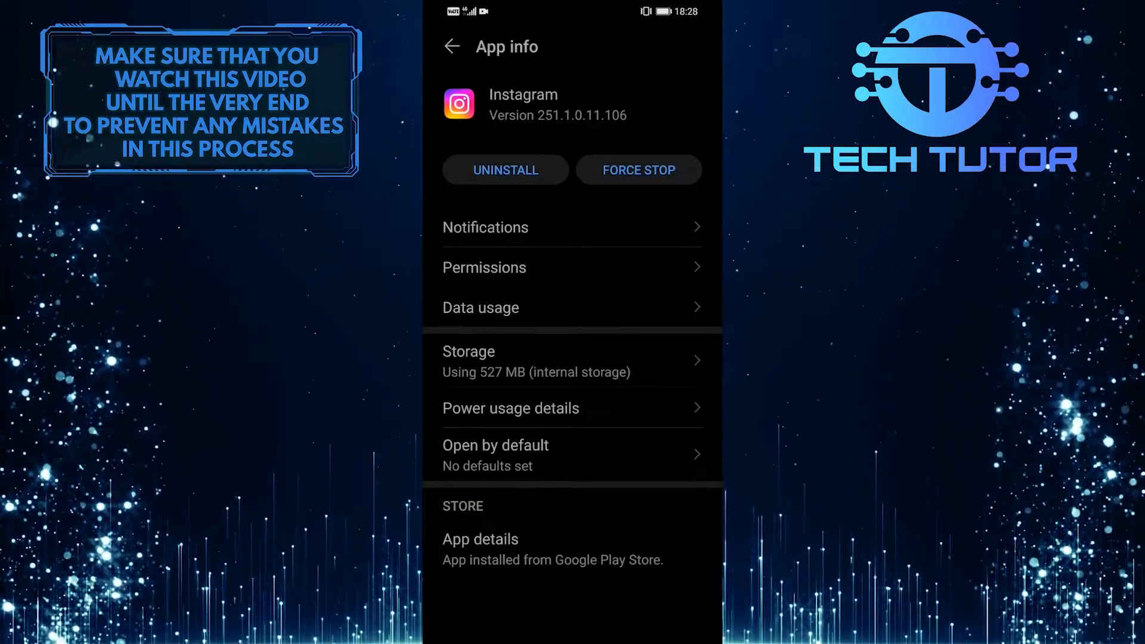
From Instagram's App permissions, allow camera, contacts and microphone access
click(572, 267)
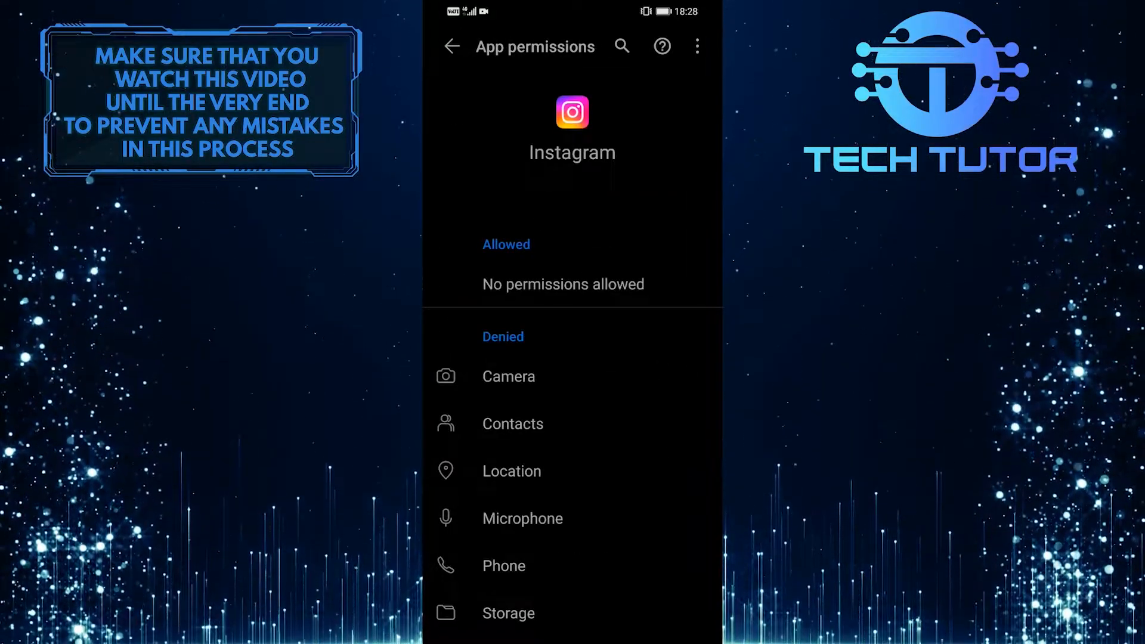
click(508, 376)
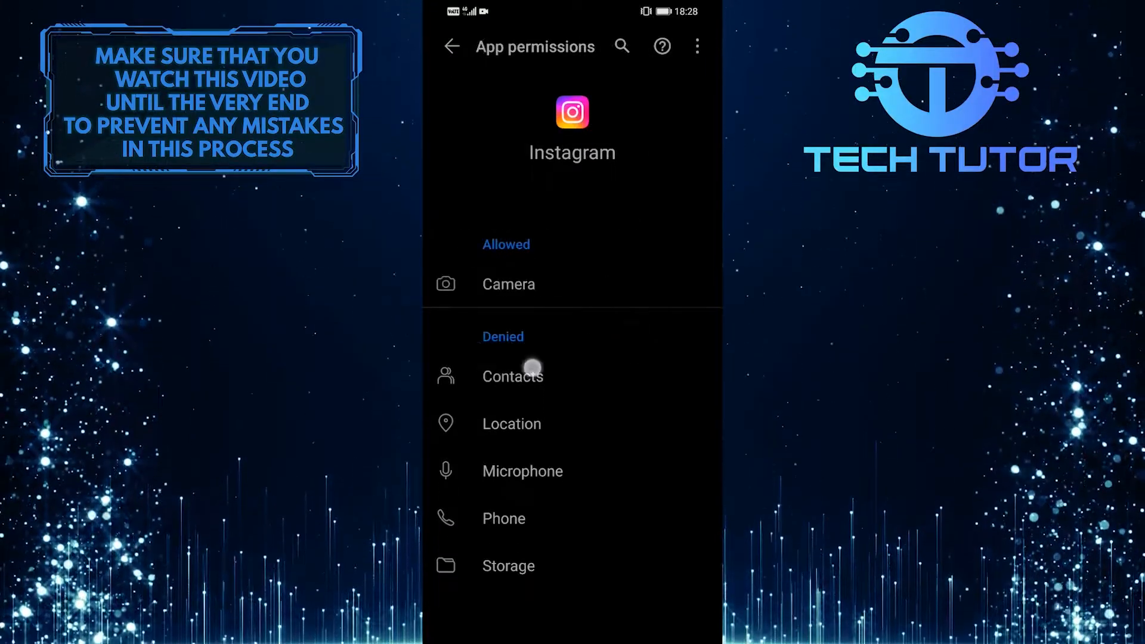
click(511, 376)
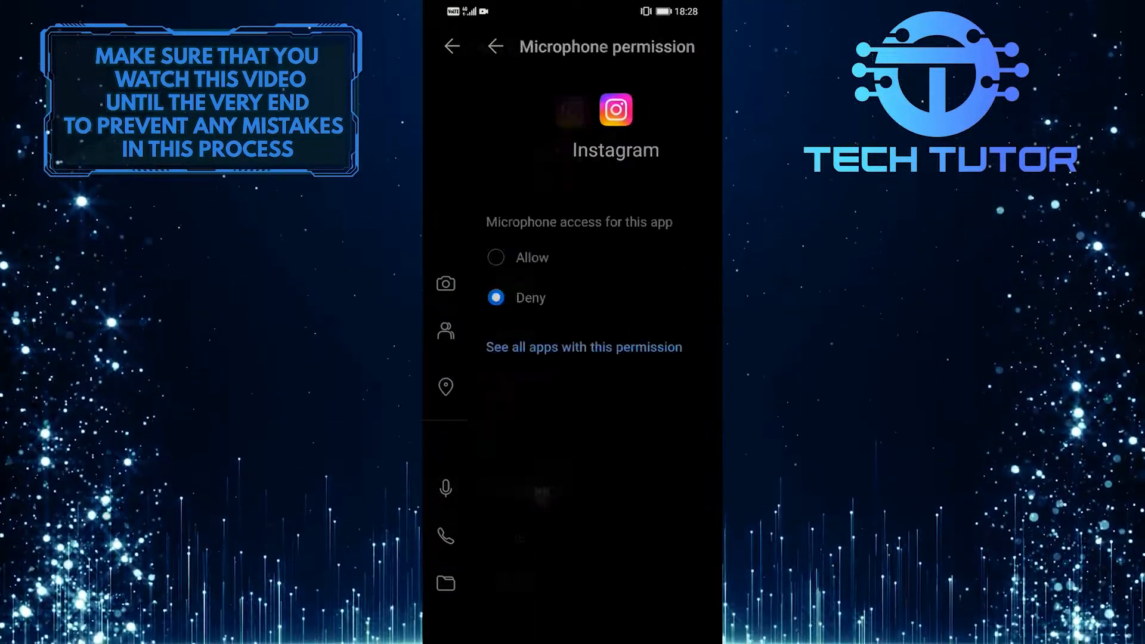
click(495, 258)
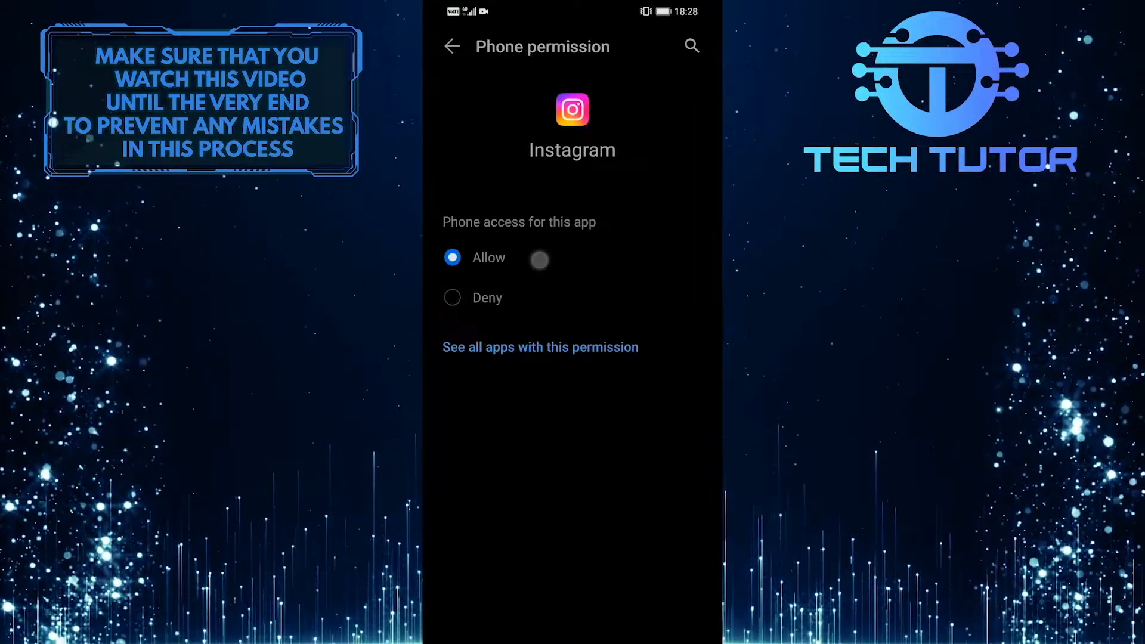
Back on the permission list, go into Instagram's Storage permission to allow it
click(450, 46)
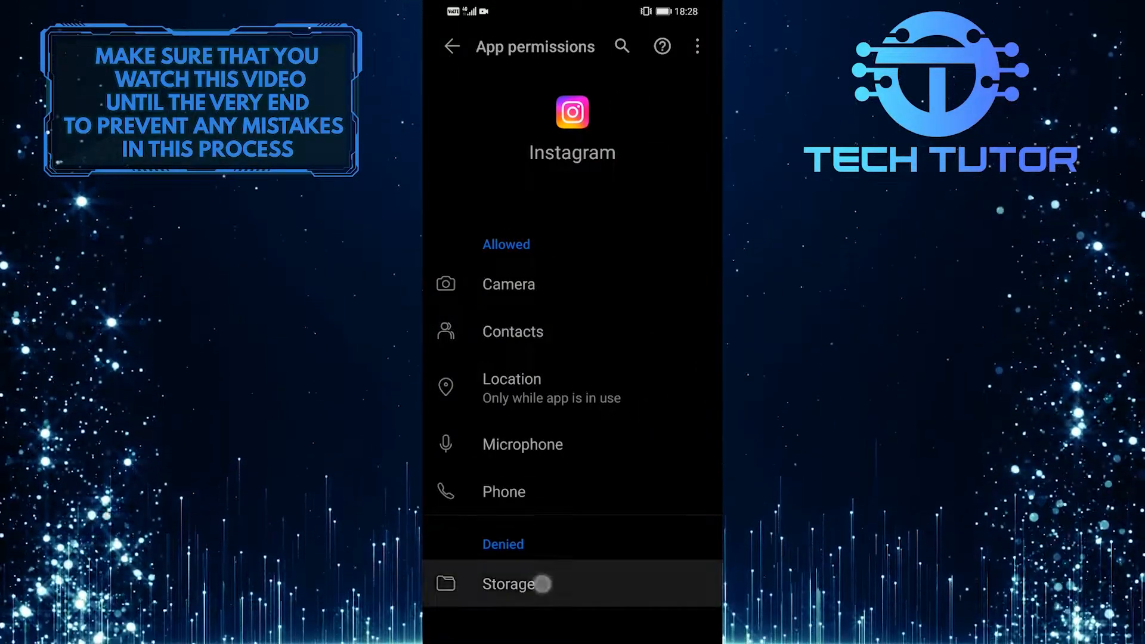
click(508, 583)
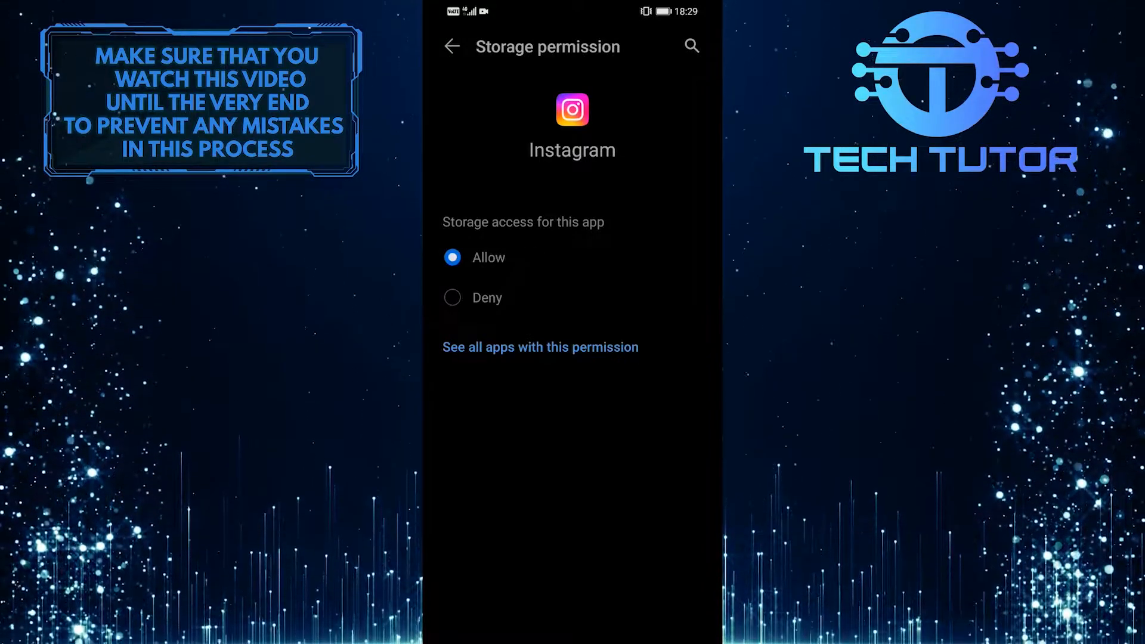
Return to Instagram's App permissions, now showing every permission allowed and none denied
click(450, 46)
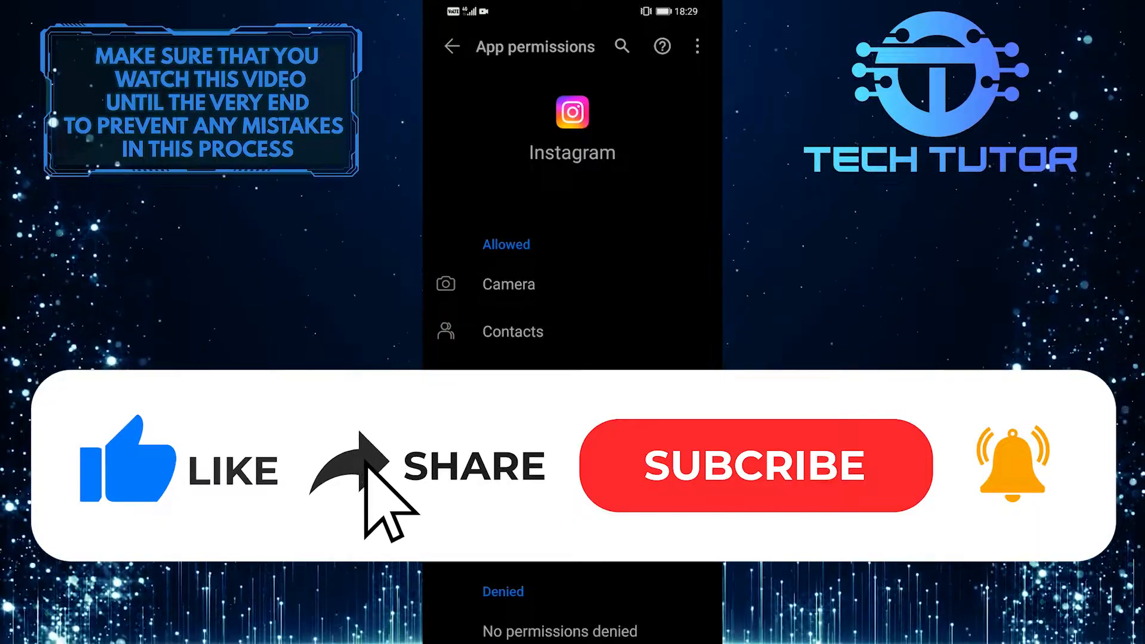
click(755, 464)
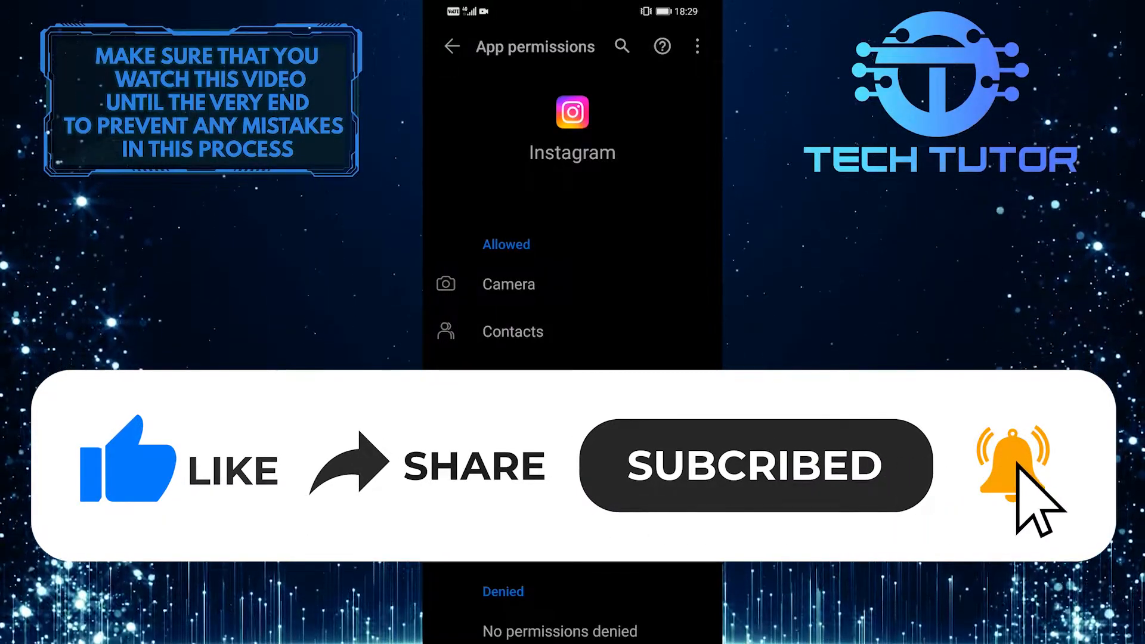